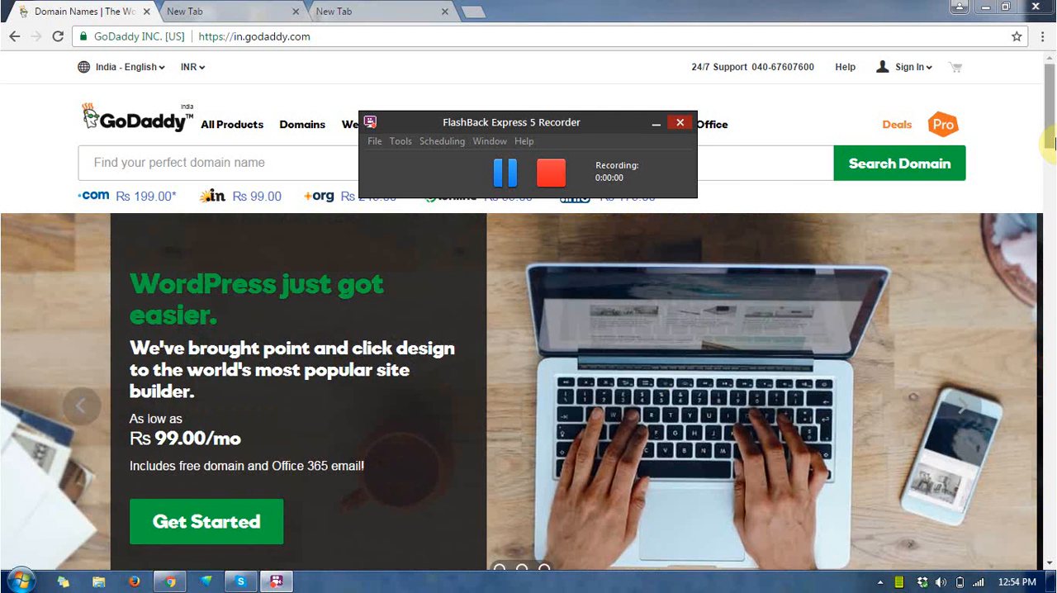
- Sign in to the GoDaddy account with the entered username and password
{"action": "left_click", "coordinate": [681, 122]}
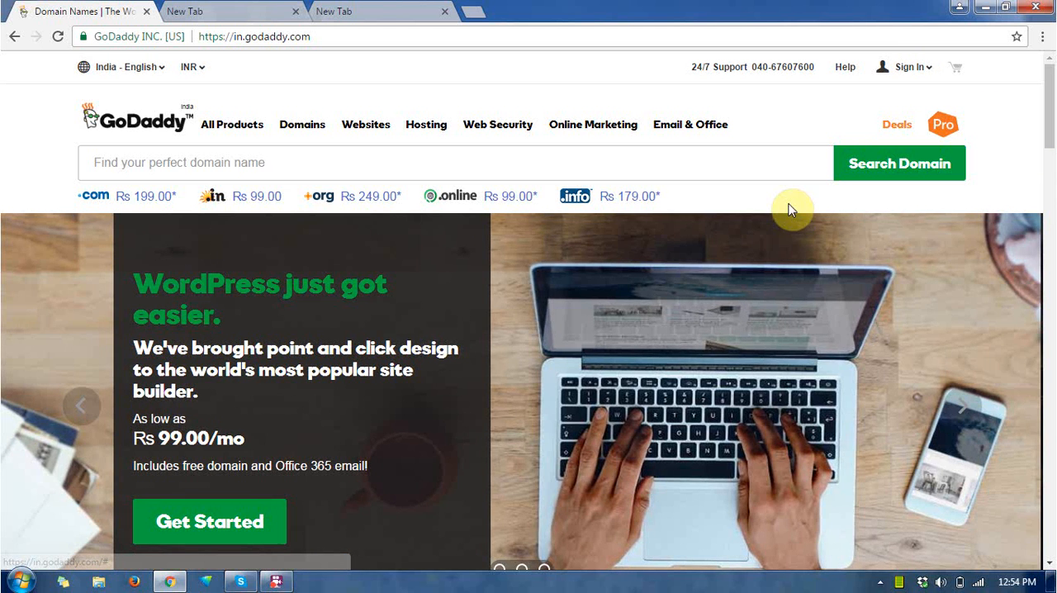
{"action": "left_click", "coordinate": [902, 66]}
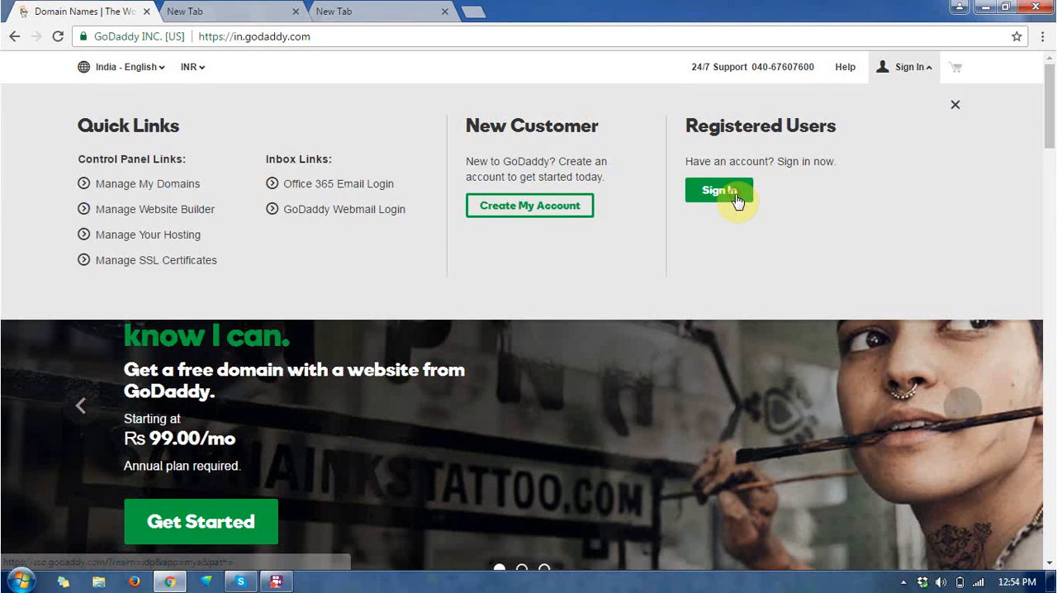
{"action": "mouse_move", "coordinate": [927, 302]}
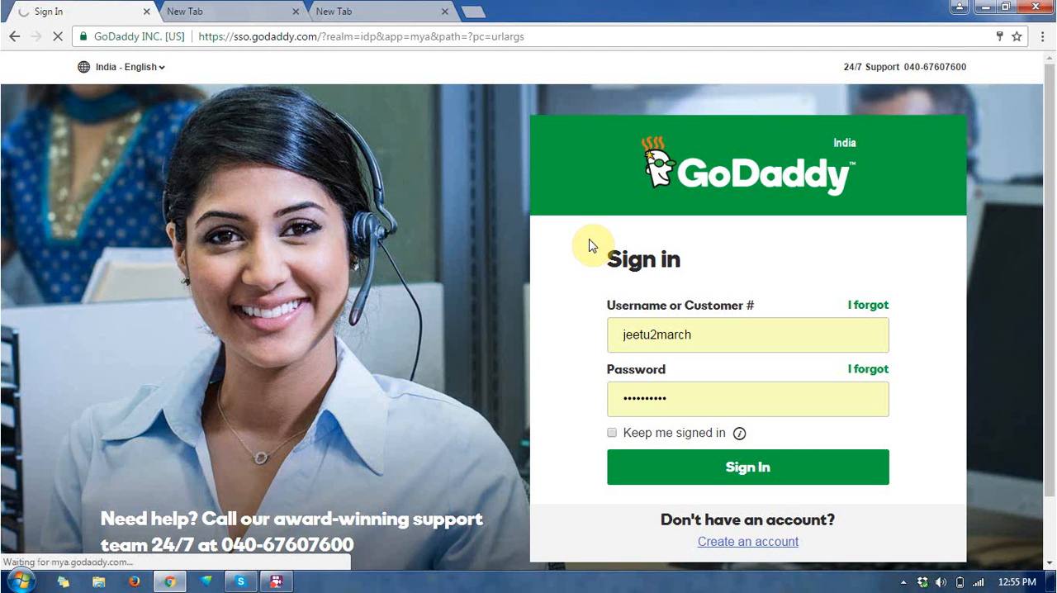
{"action": "left_click", "coordinate": [747, 467]}
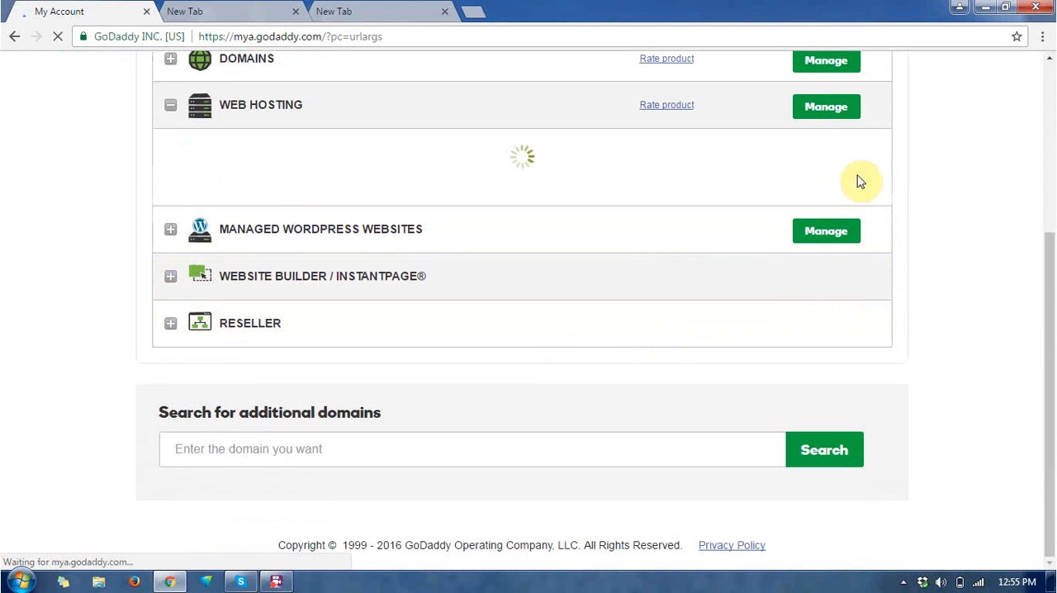
- Expand Web Hosting and manage the goodycare.com hosting account in cPanel
{"action": "left_click", "coordinate": [170, 105]}
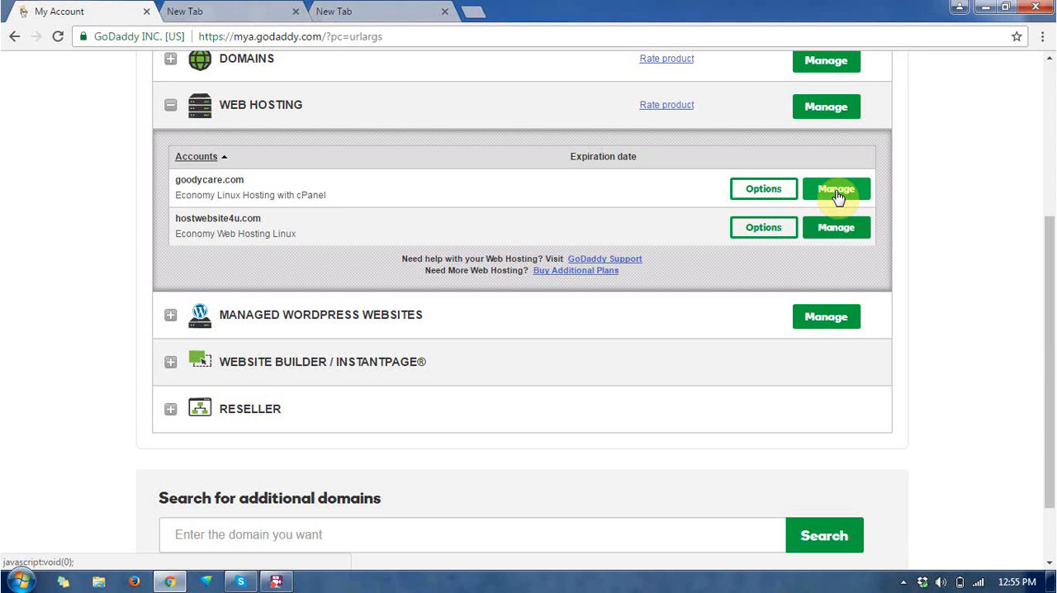
{"action": "left_click", "coordinate": [836, 189]}
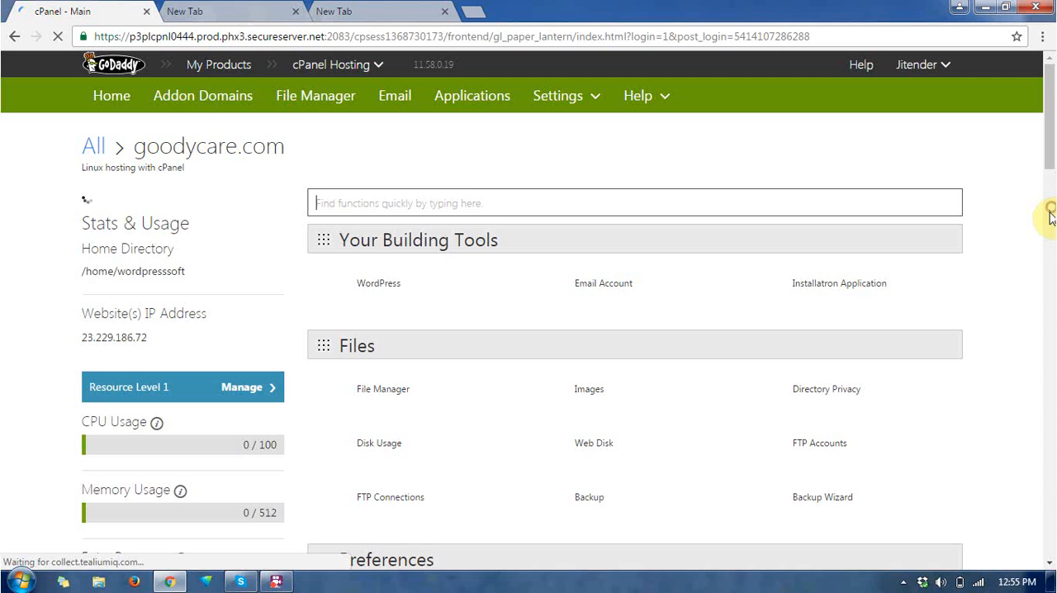
- Scroll the cPanel home page to Installatron Application under Your Building Tools
{"action": "scroll", "scroll_direction": "down", "scroll_amount": 3}
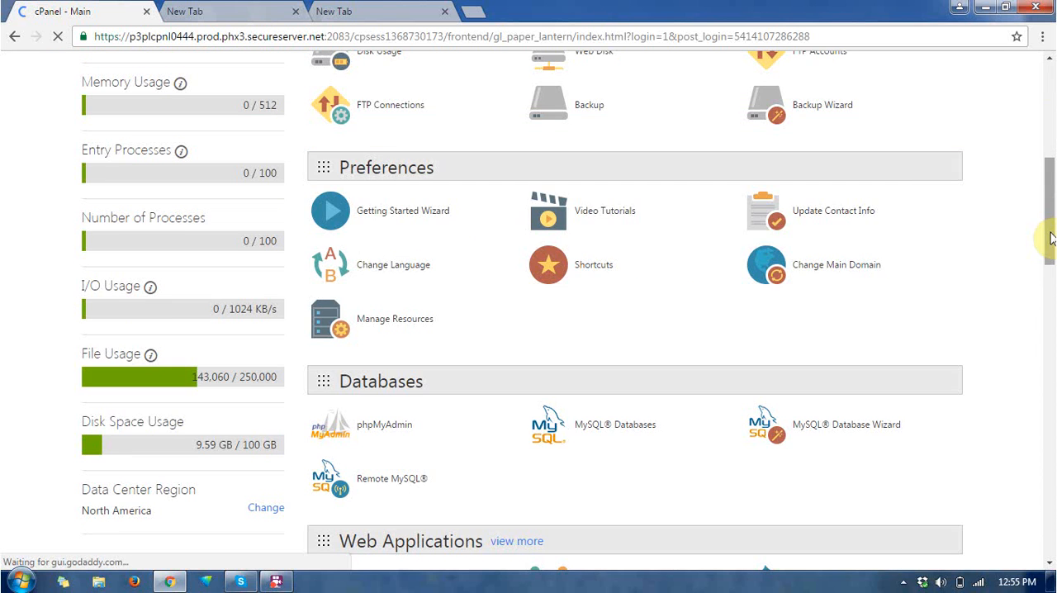
{"action": "scroll", "scroll_direction": "up", "scroll_amount": 3}
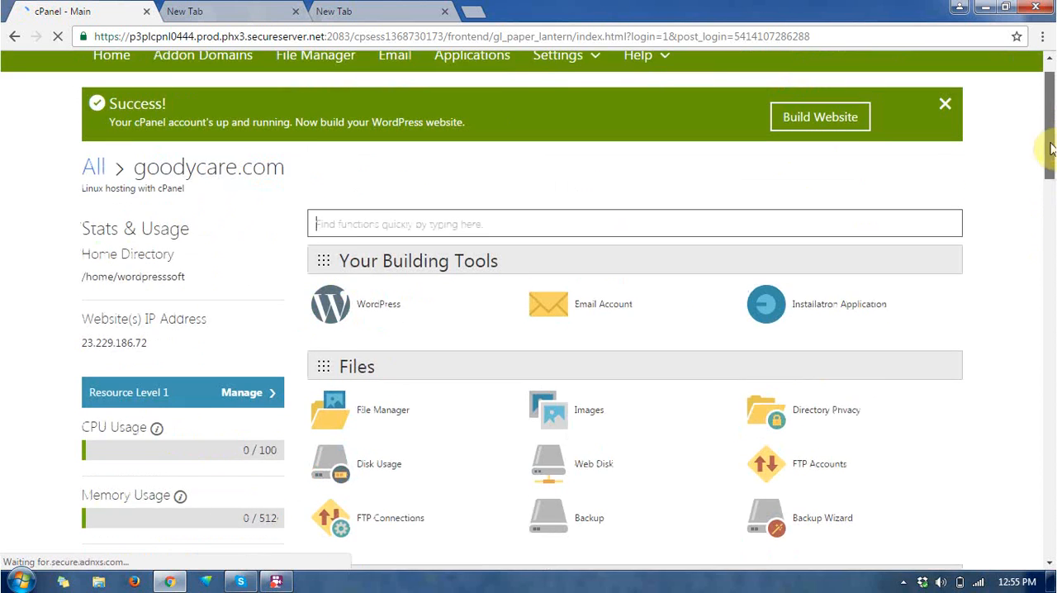
{"action": "scroll", "scroll_direction": "down", "scroll_amount": 3}
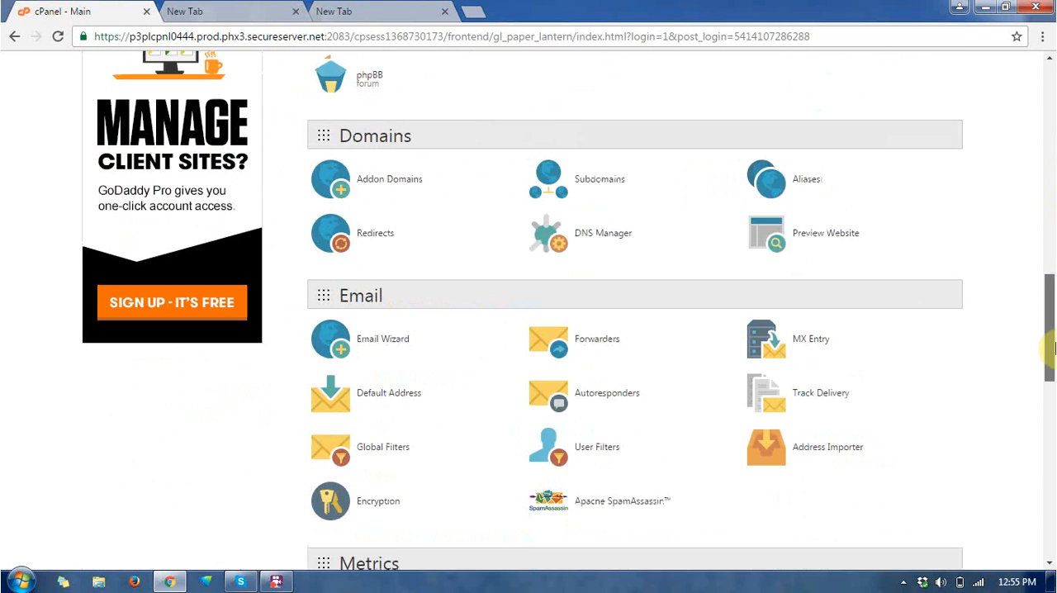
{"action": "scroll", "scroll_direction": "down", "scroll_amount": 3}
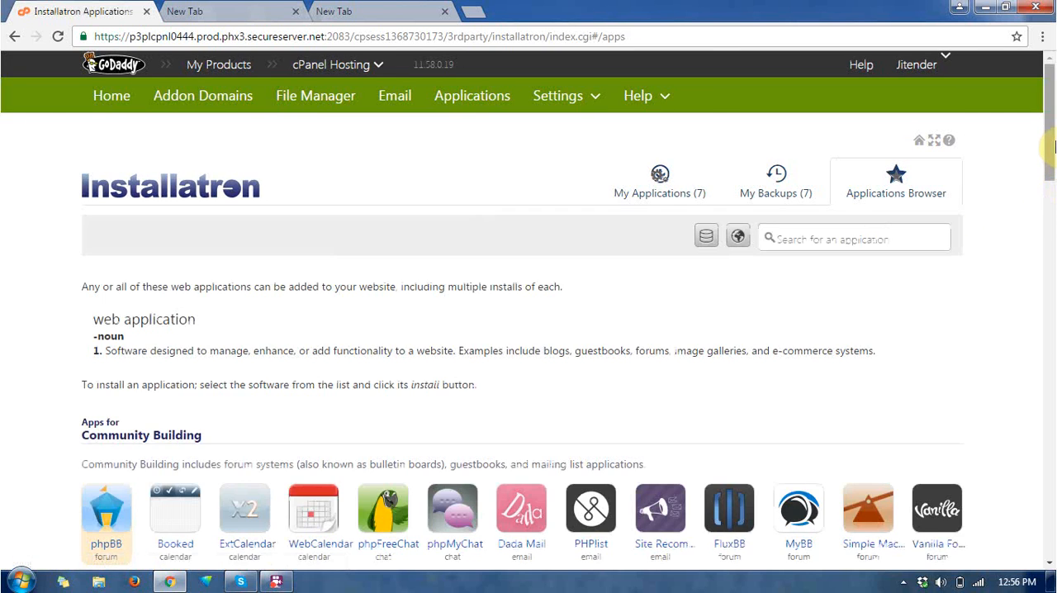
- Open CakePHP from the Frameworks section of the Applications Browser
{"action": "scroll", "scroll_direction": "down", "scroll_amount": 3}
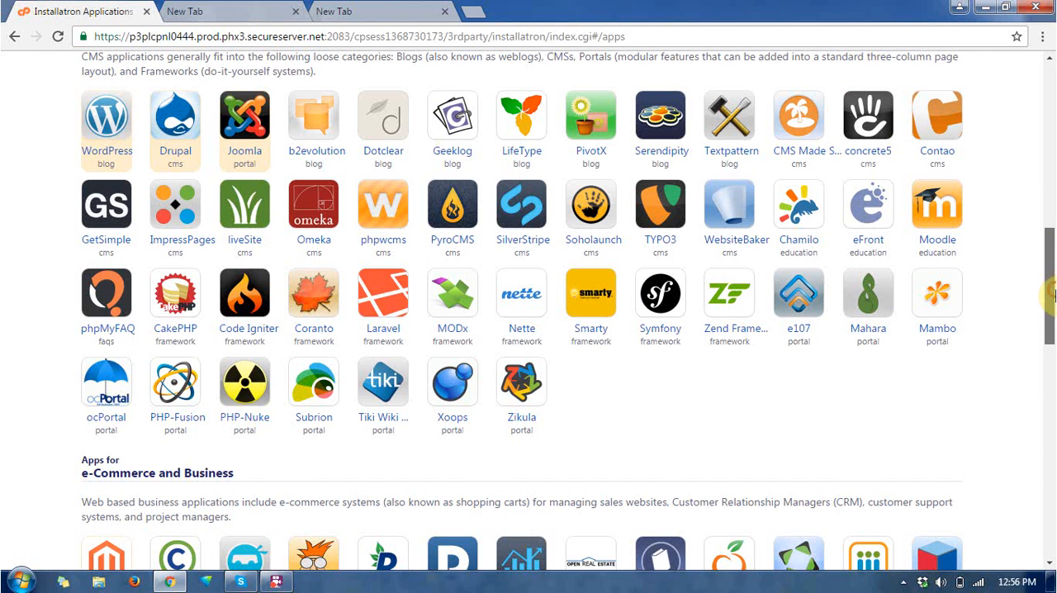
{"action": "left_click", "coordinate": [175, 294]}
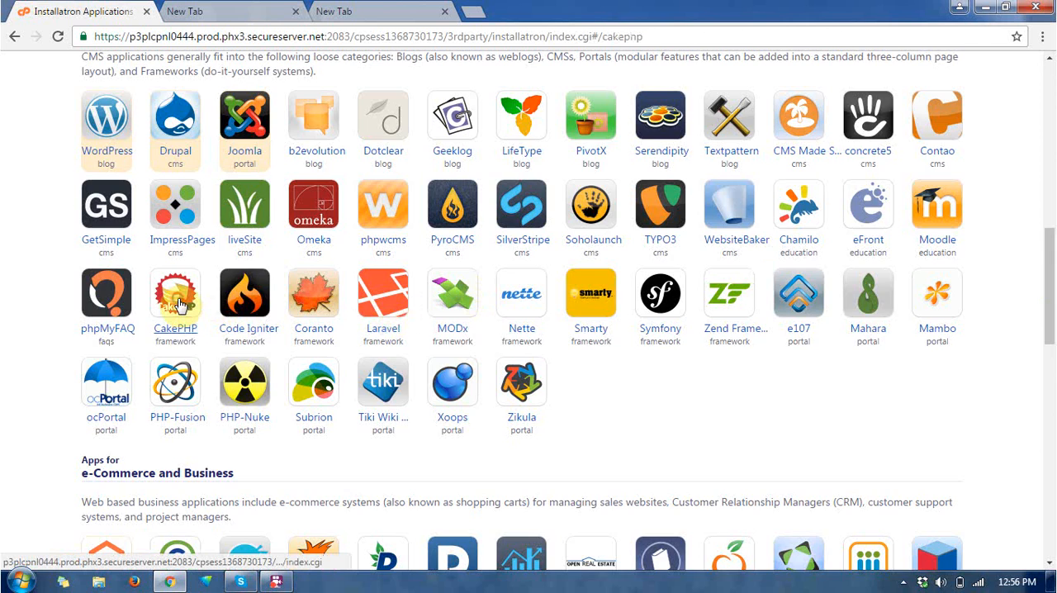
{"action": "left_click", "coordinate": [174, 293]}
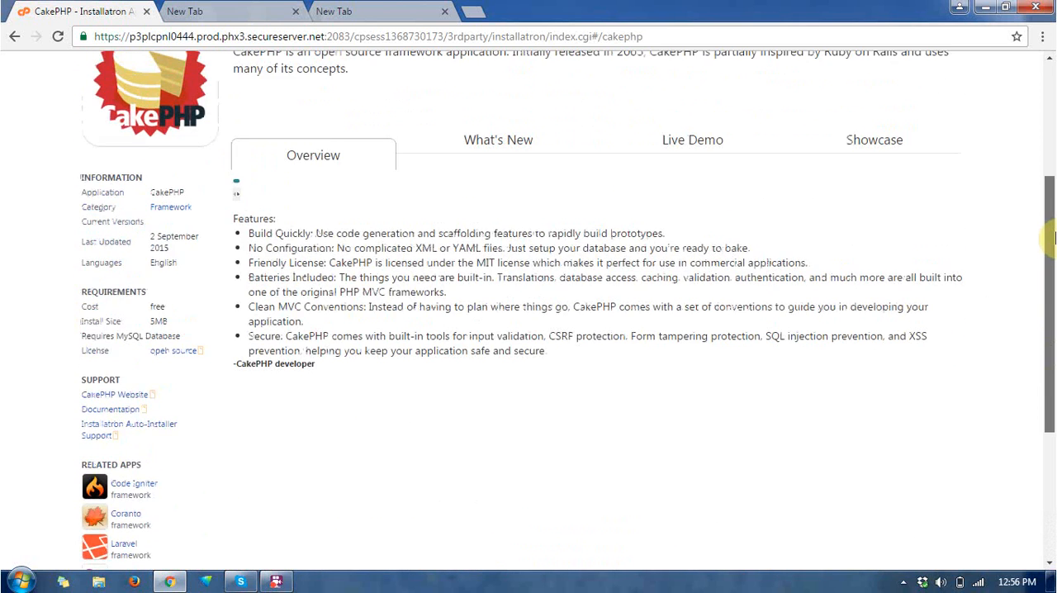
{"action": "scroll", "scroll_direction": "up", "scroll_amount": 3}
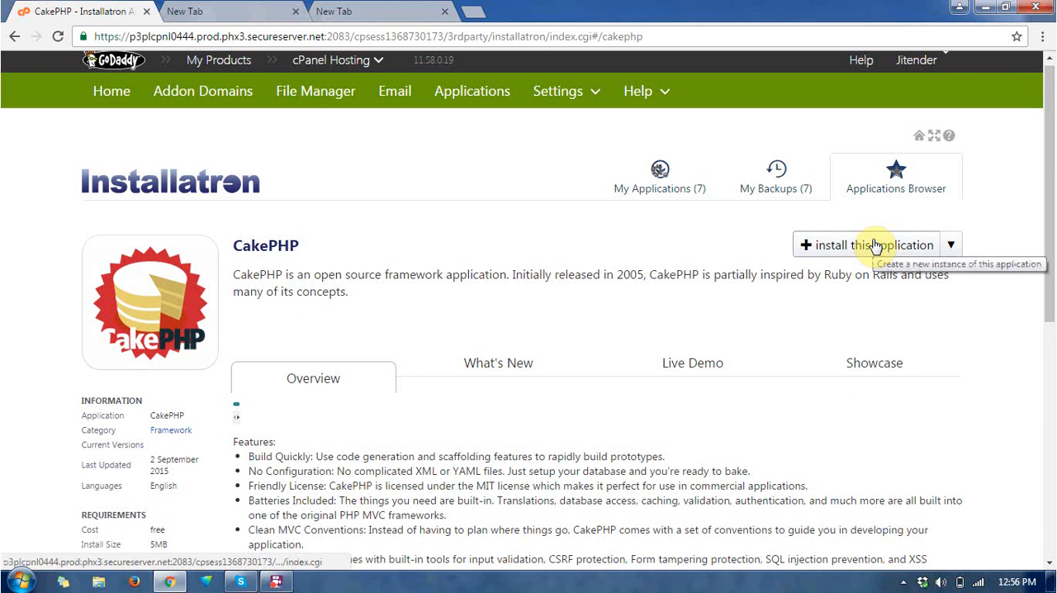
{"action": "left_click", "coordinate": [866, 245]}
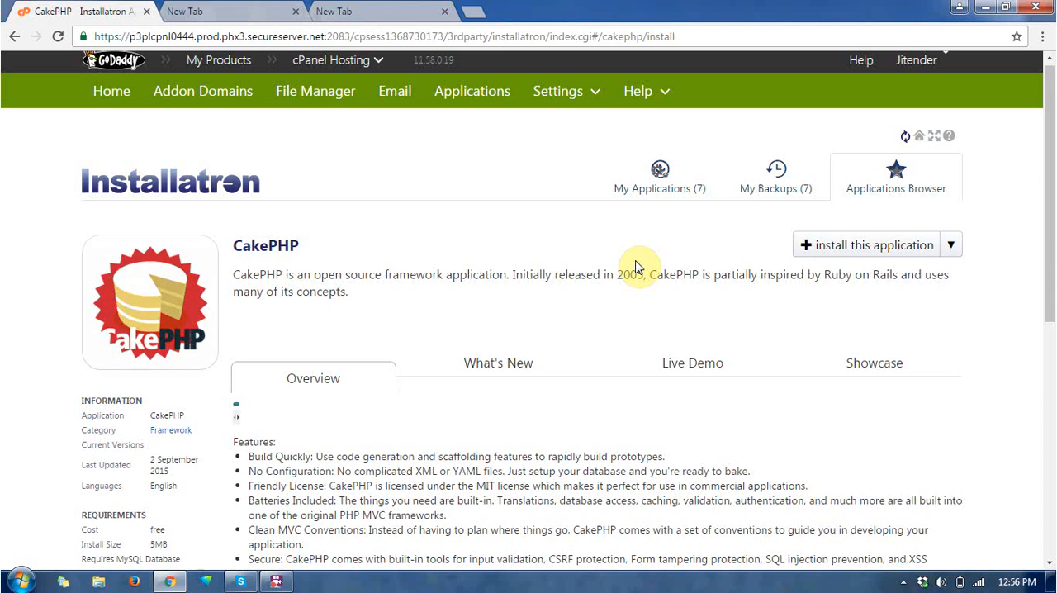
{"action": "left_click", "coordinate": [865, 244]}
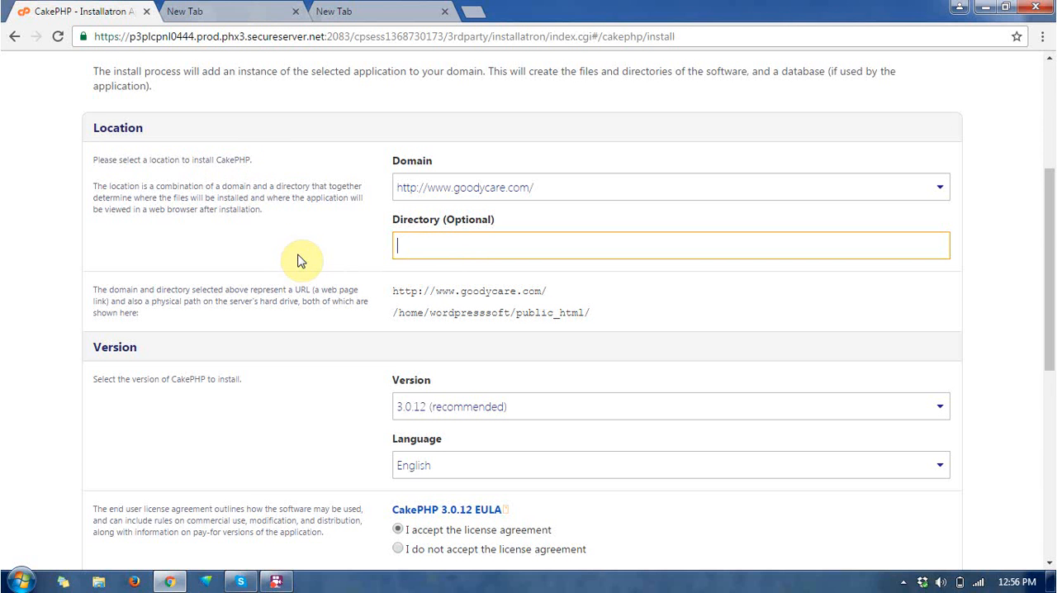
{"action": "scroll", "scroll_direction": "down", "scroll_amount": 3}
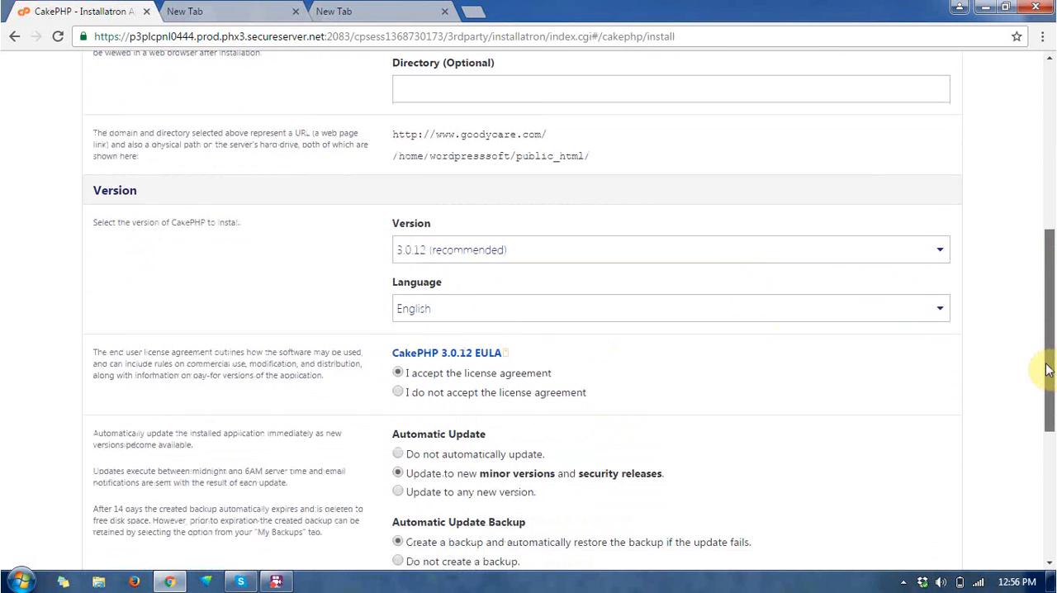
{"action": "scroll", "scroll_direction": "down", "scroll_amount": 3}
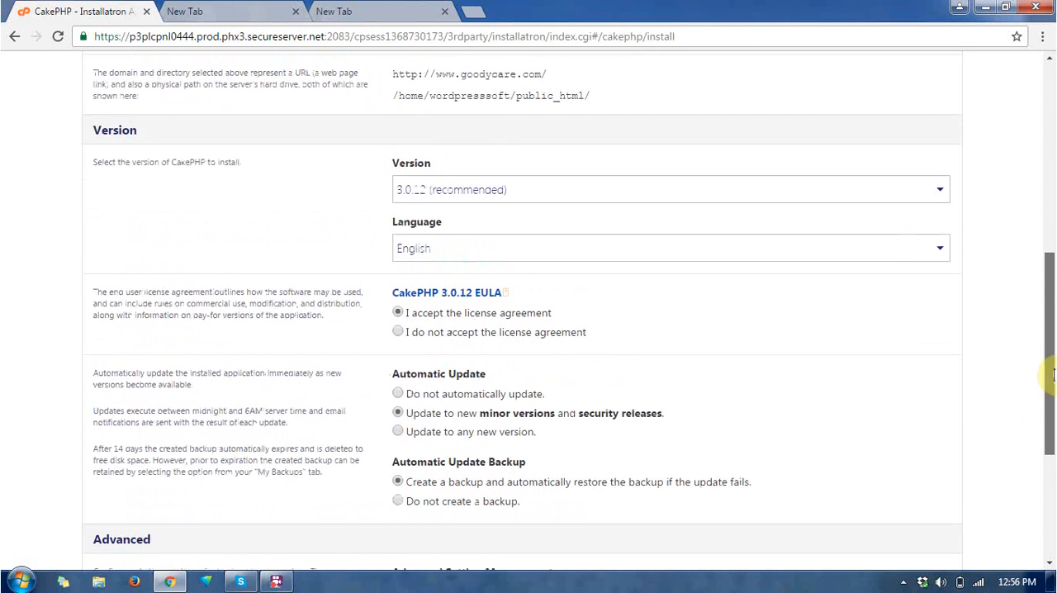
{"action": "scroll", "scroll_direction": "down", "scroll_amount": 3}
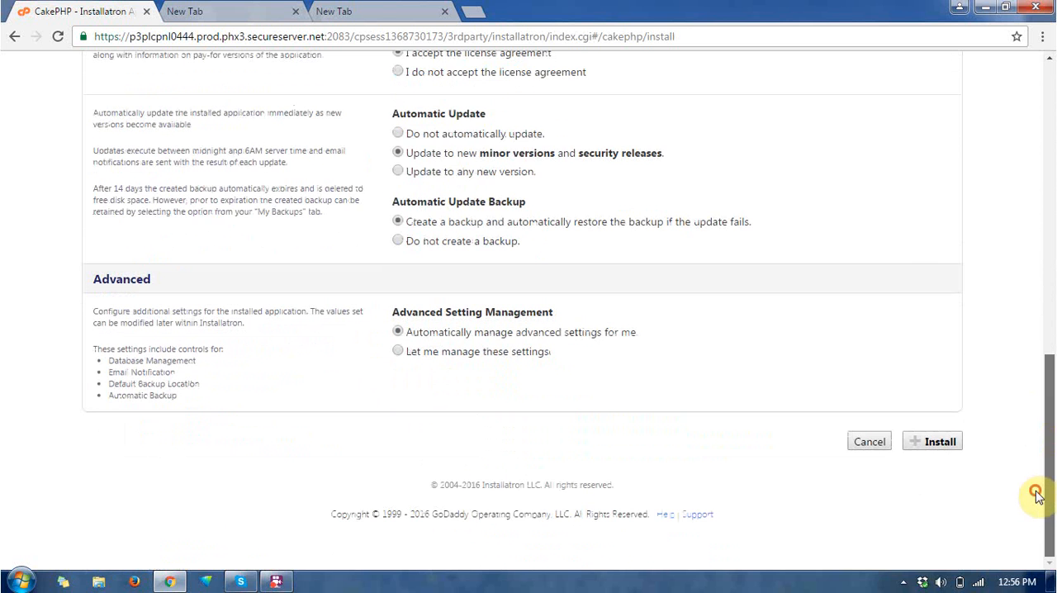
{"action": "mouse_move", "coordinate": [624, 355]}
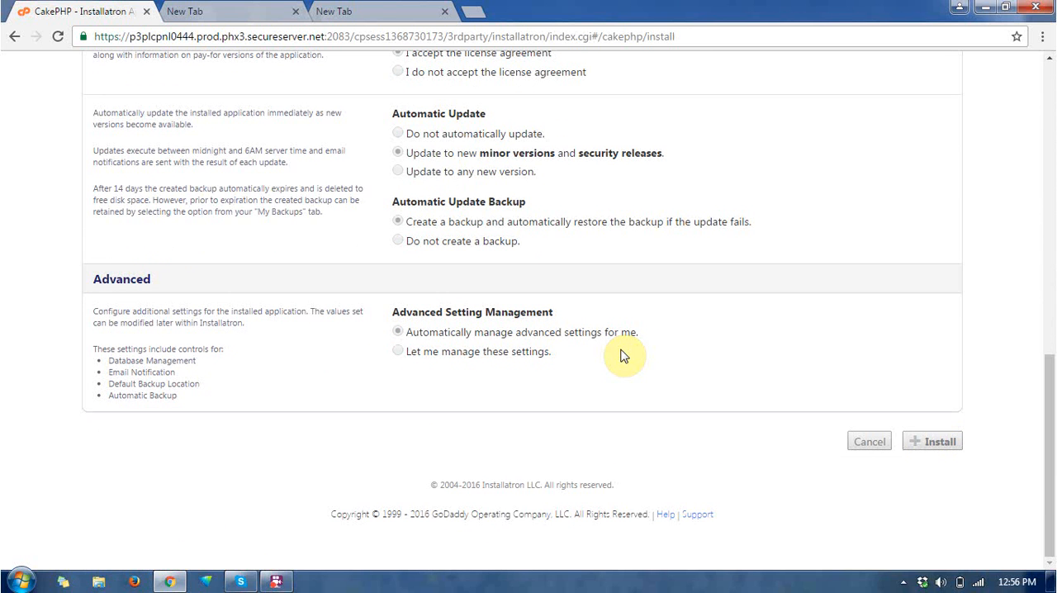
{"action": "left_click", "coordinate": [932, 441]}
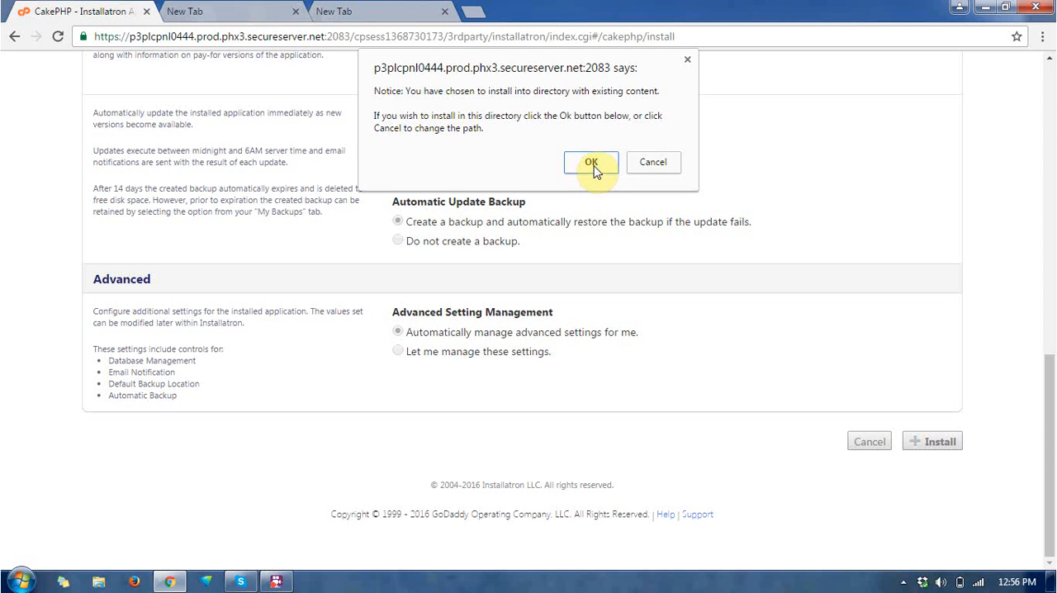
- Accept installing into the existing-content directory, then view My Backups
{"action": "left_click", "coordinate": [592, 162]}
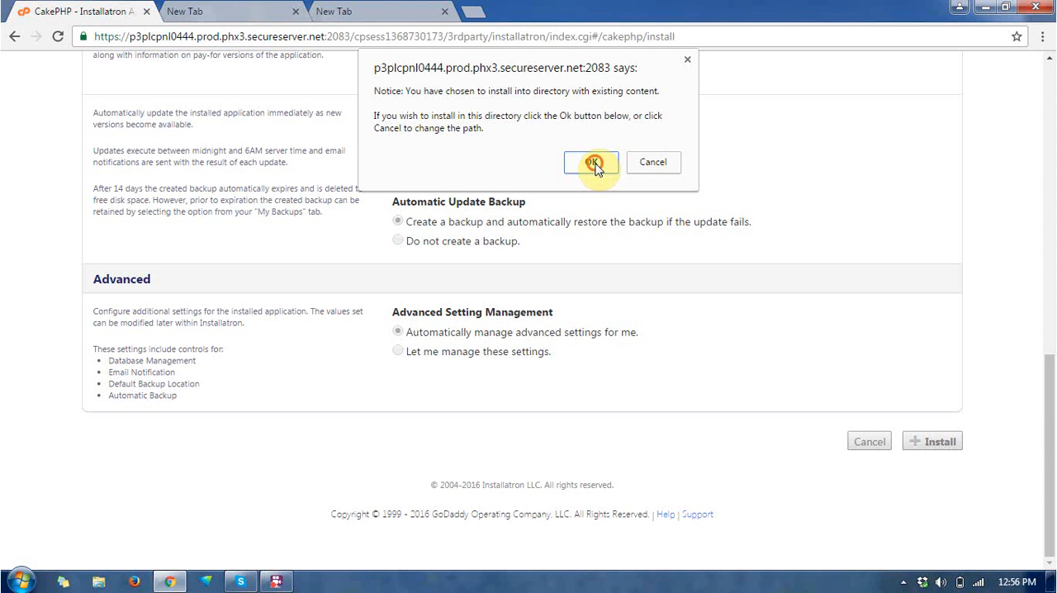
{"action": "left_click", "coordinate": [592, 162]}
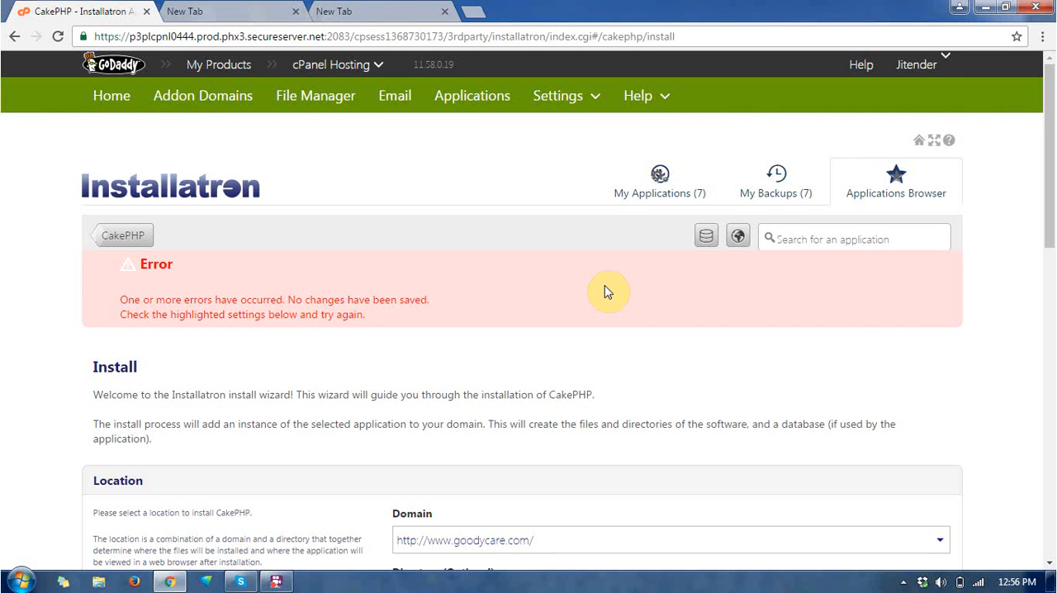
{"action": "left_click", "coordinate": [775, 181]}
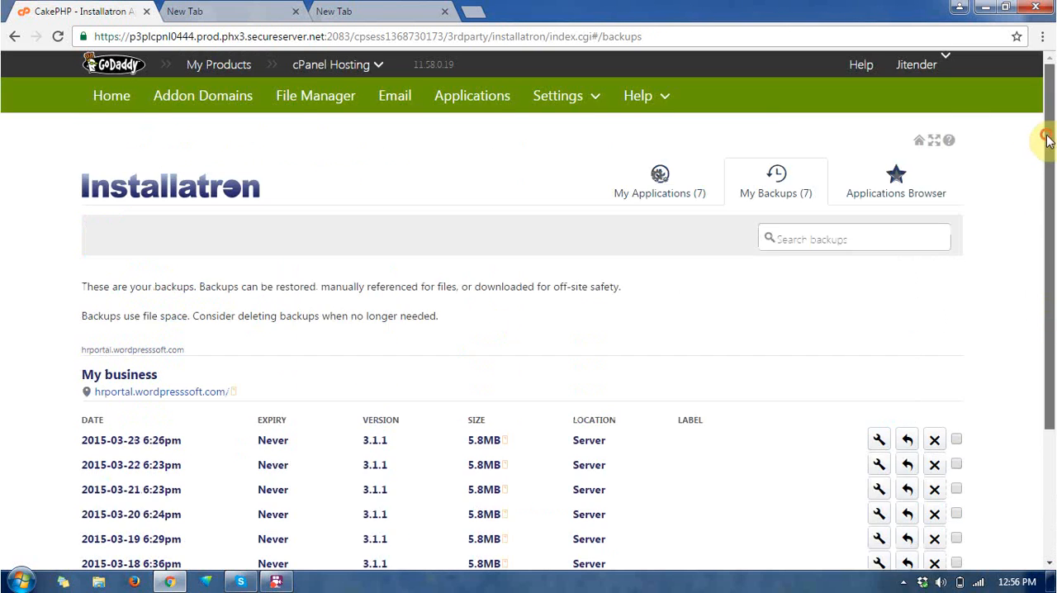
{"action": "left_click", "coordinate": [659, 181]}
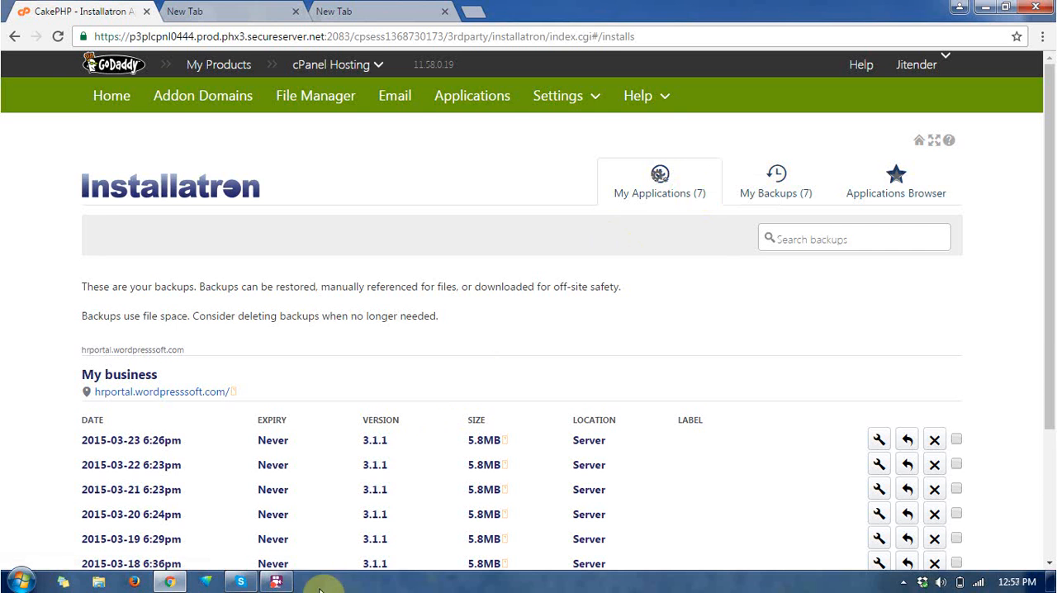
{"action": "left_click", "coordinate": [276, 581]}
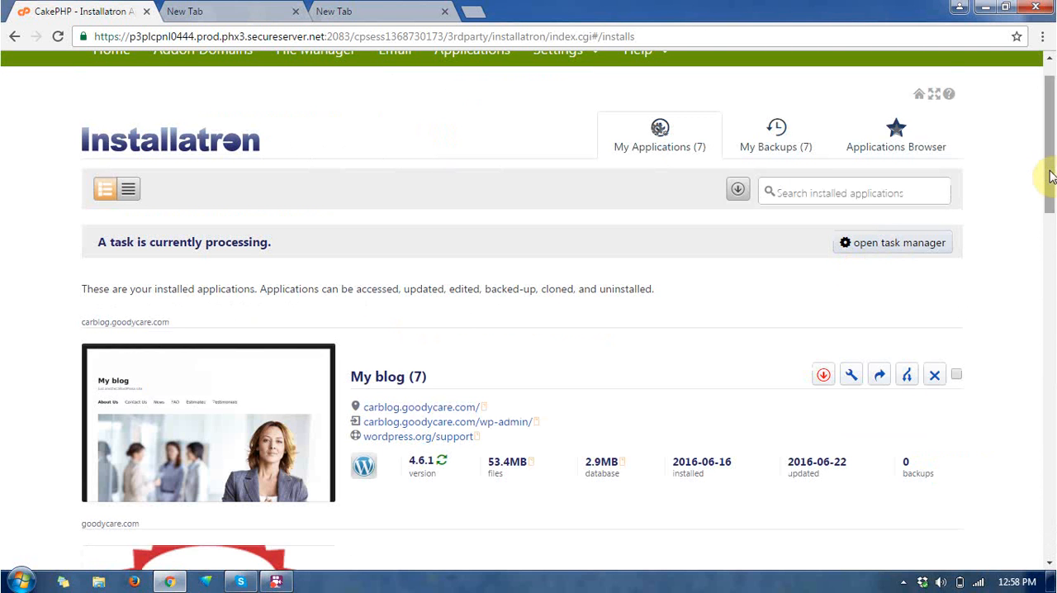
{"action": "scroll", "scroll_direction": "down", "scroll_amount": 3}
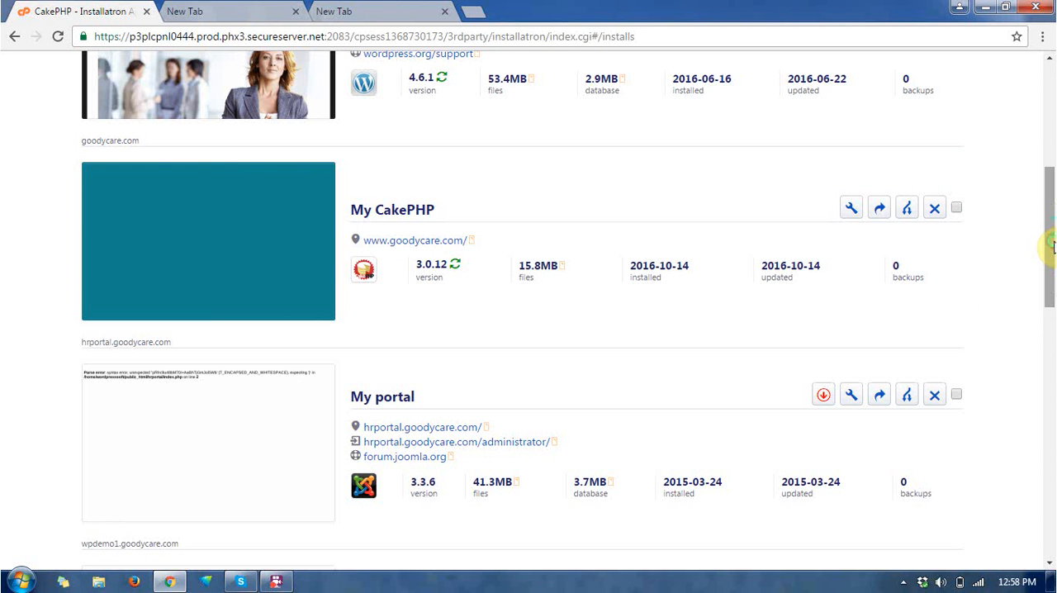
{"action": "right_click", "coordinate": [413, 240]}
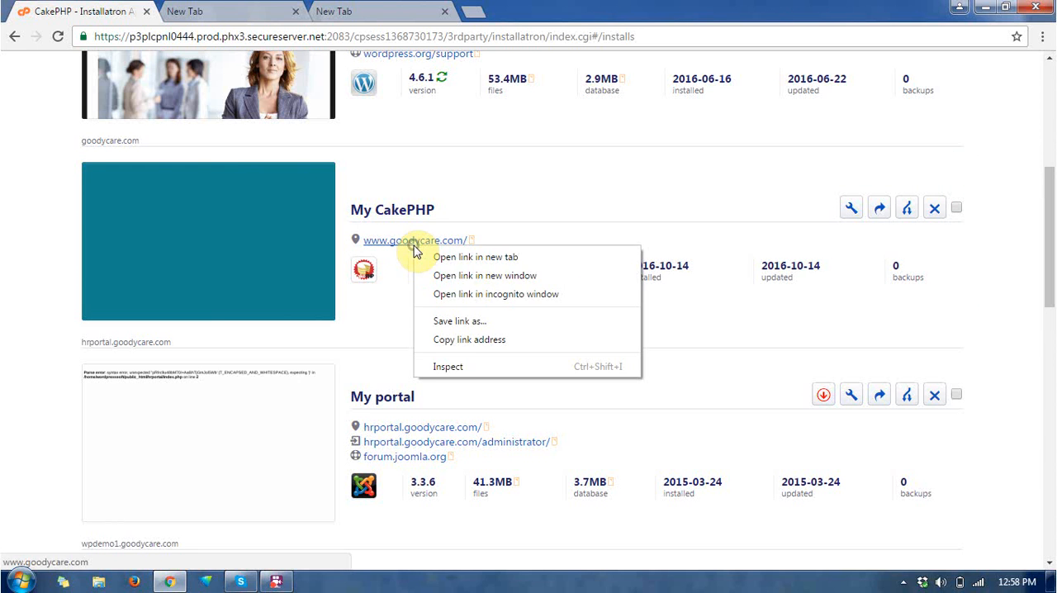
{"action": "left_click", "coordinate": [475, 256]}
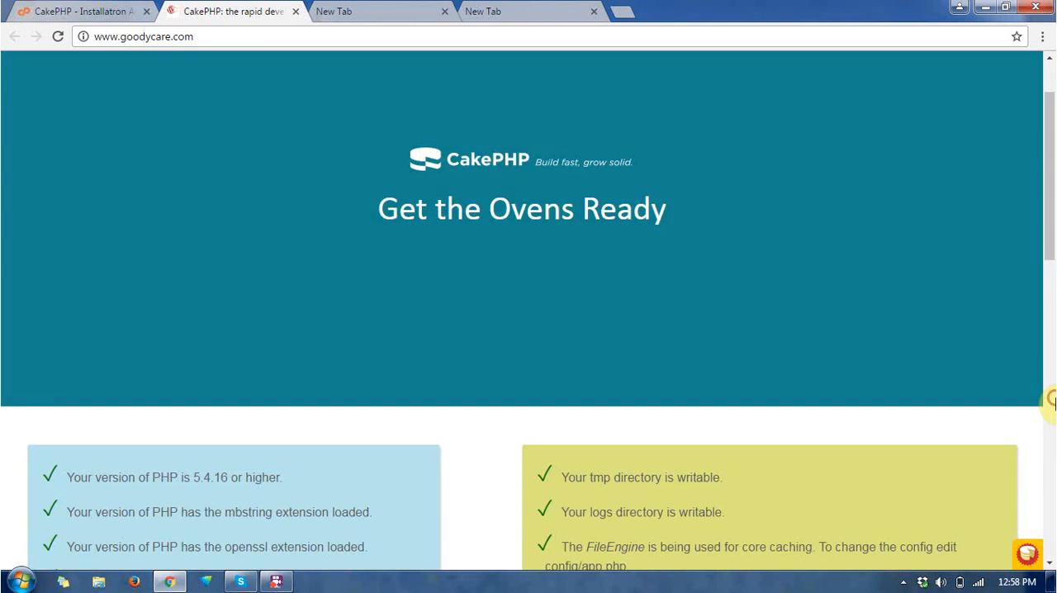
{"action": "scroll", "scroll_direction": "down", "scroll_amount": 3}
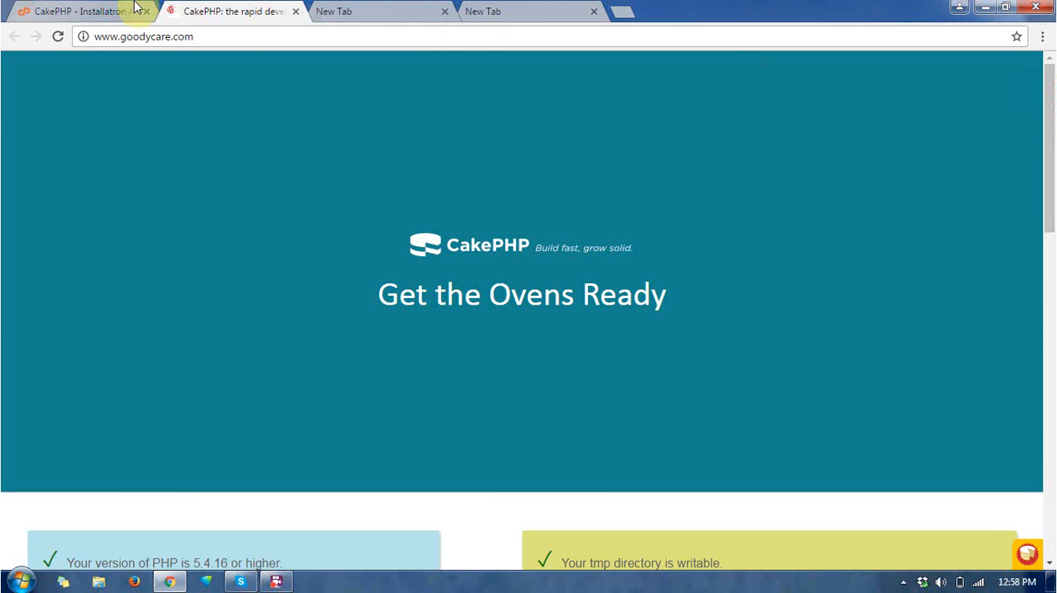
{"action": "left_click", "coordinate": [78, 10]}
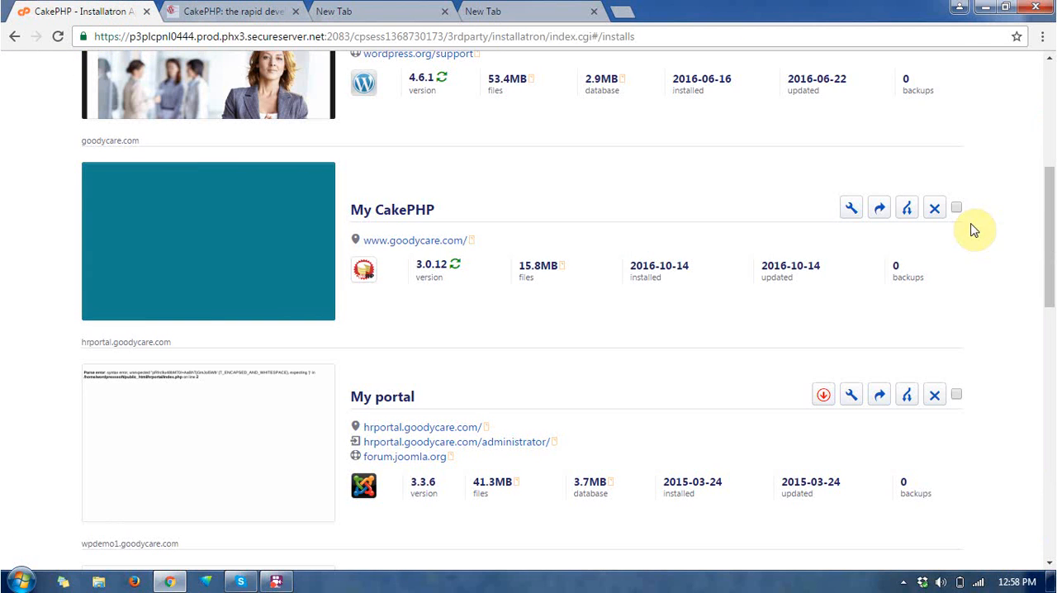
{"action": "scroll", "scroll_direction": "down", "scroll_amount": 3}
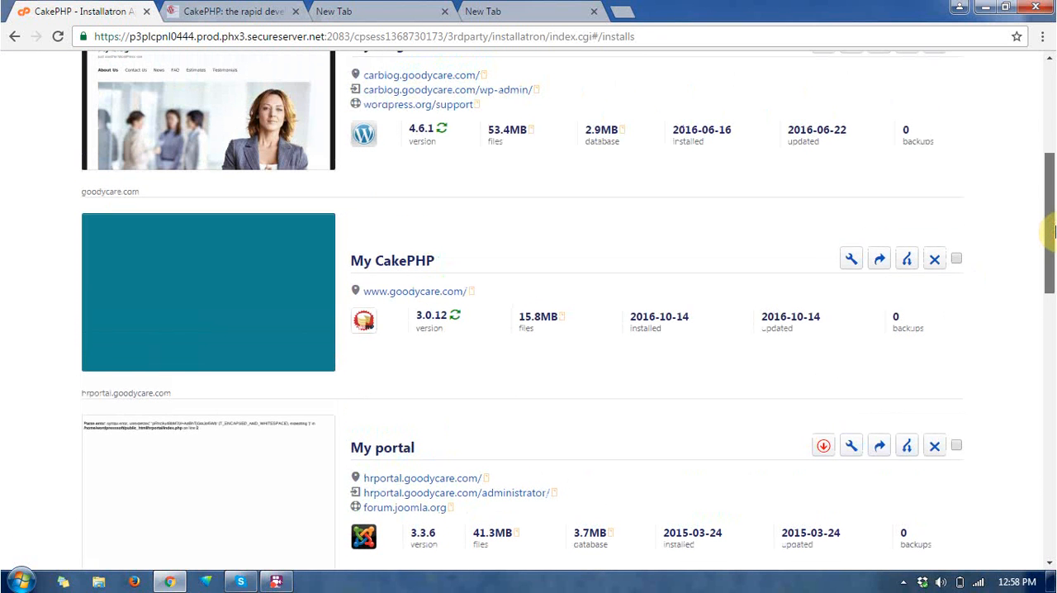